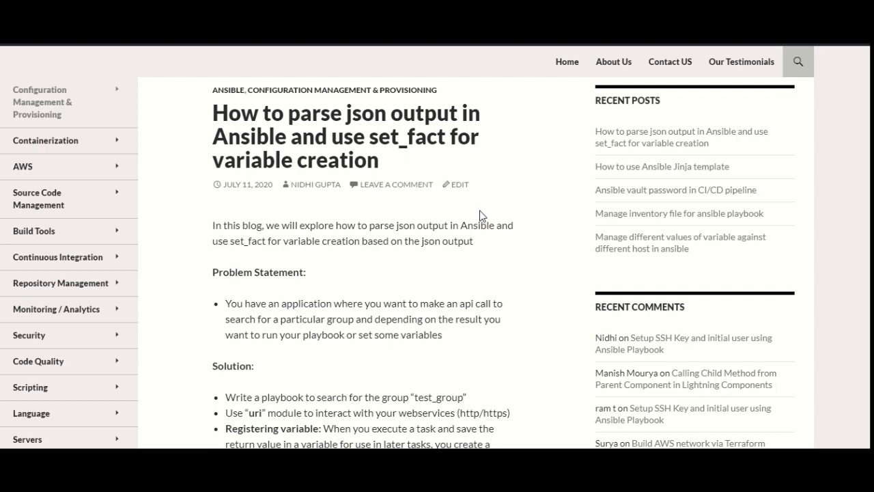
mouse_move(456, 230)
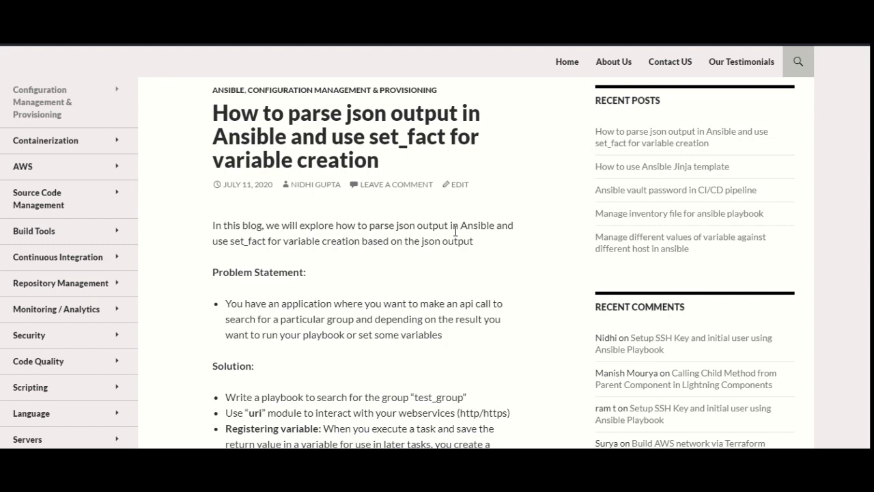
Scroll past the introduction and Problem Statement to the Solution bullet list
scroll("down", 3)
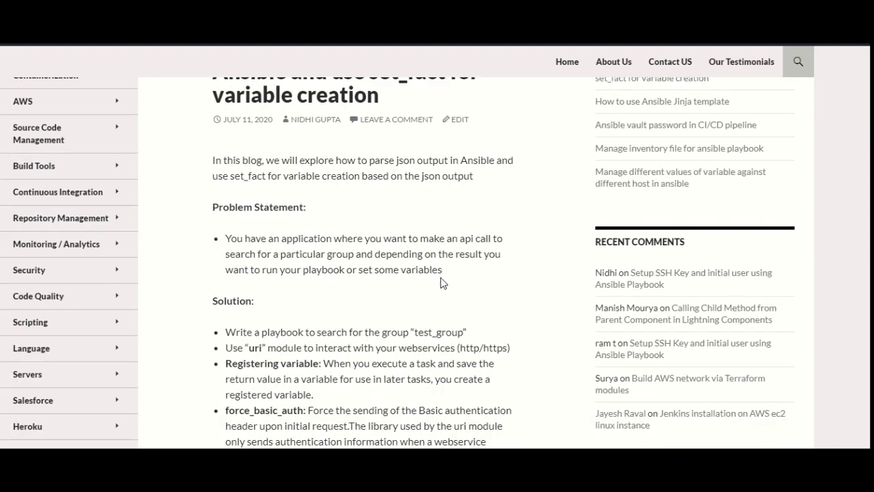
scroll("down", 3)
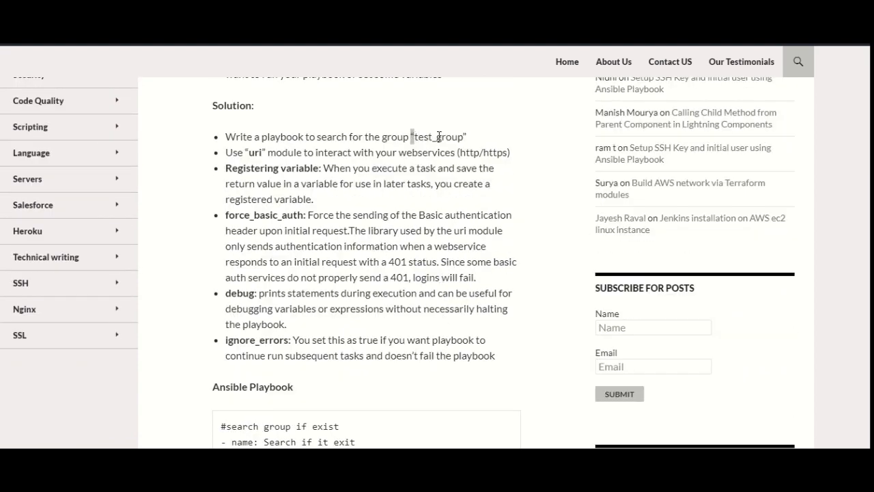
Reach the playbook's uri search task and highlight the uri module and user credential lines
scroll("down", 3)
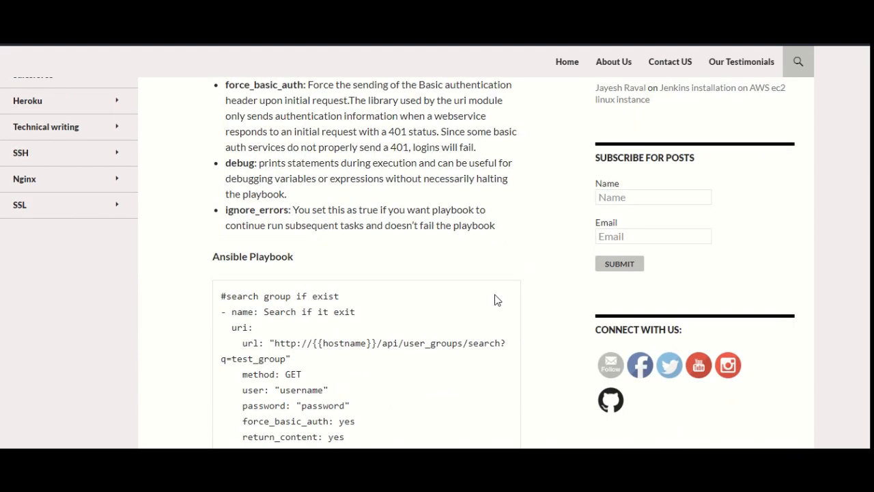
scroll("down", 3)
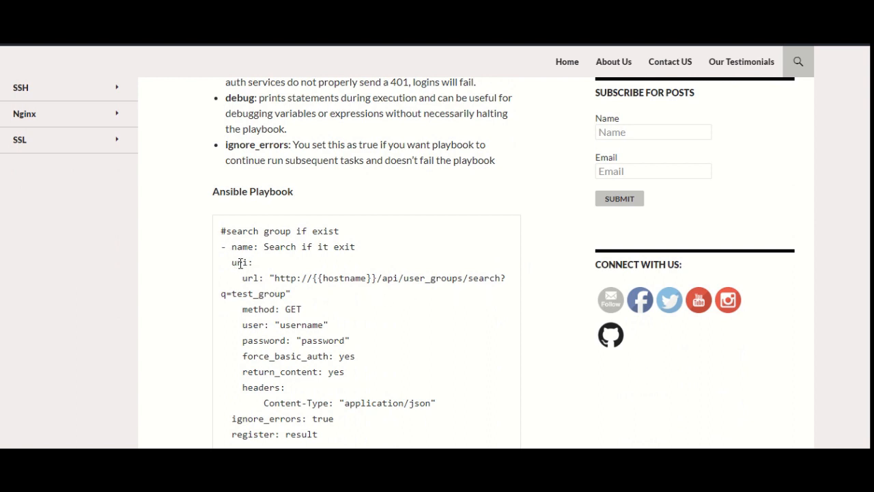
double_click(238, 262)
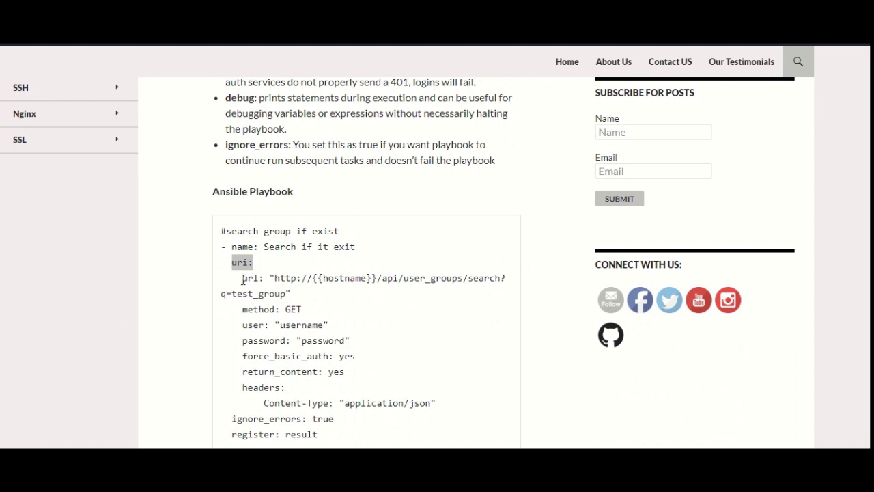
left_click_drag(232, 262, 298, 294)
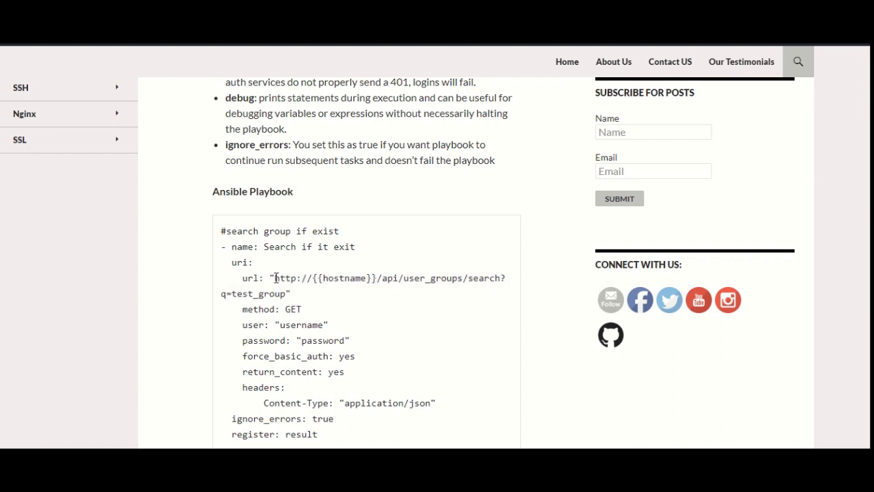
double_click(271, 309)
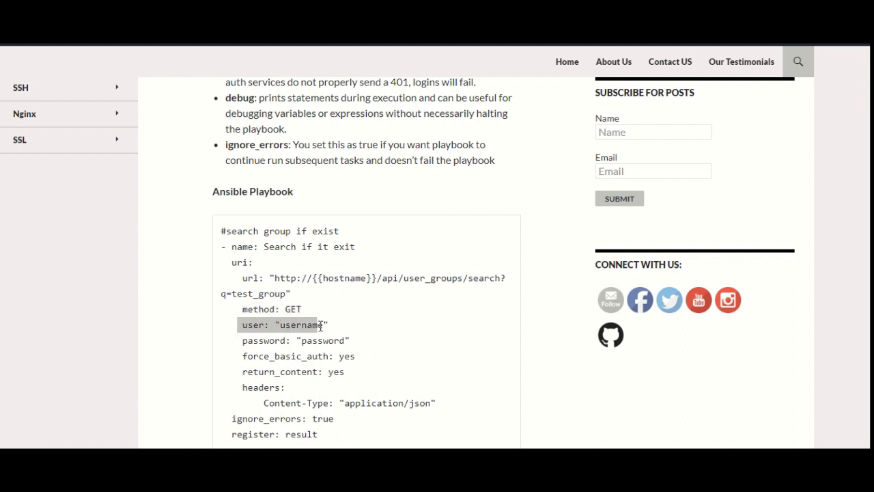
Highlight the ignore_errors: true value and review the task down to register and the debug tasks
scroll("down", 3)
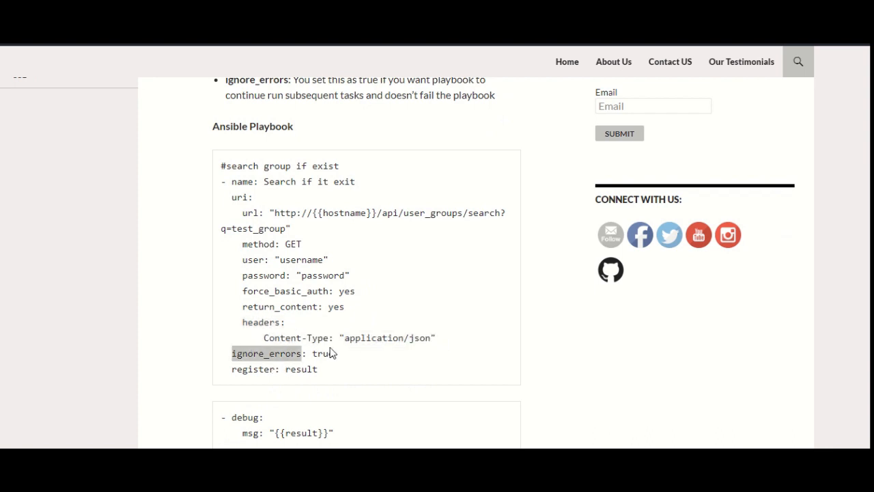
double_click(322, 352)
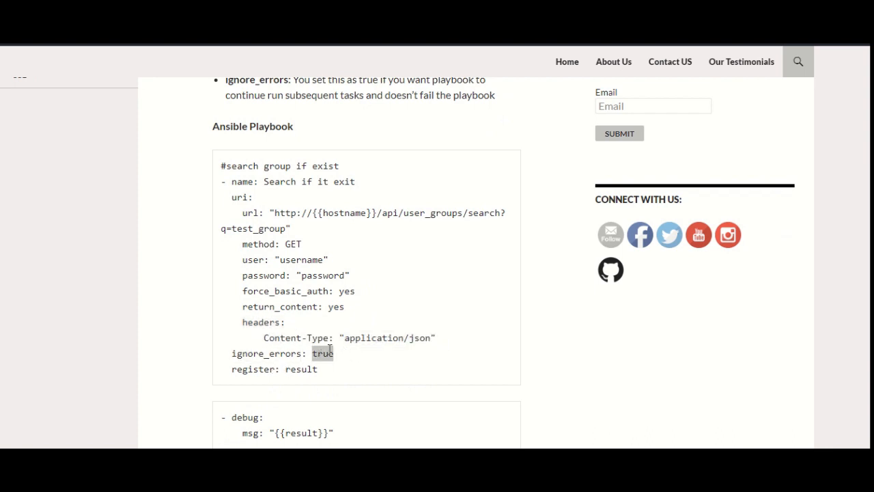
scroll("up", 3)
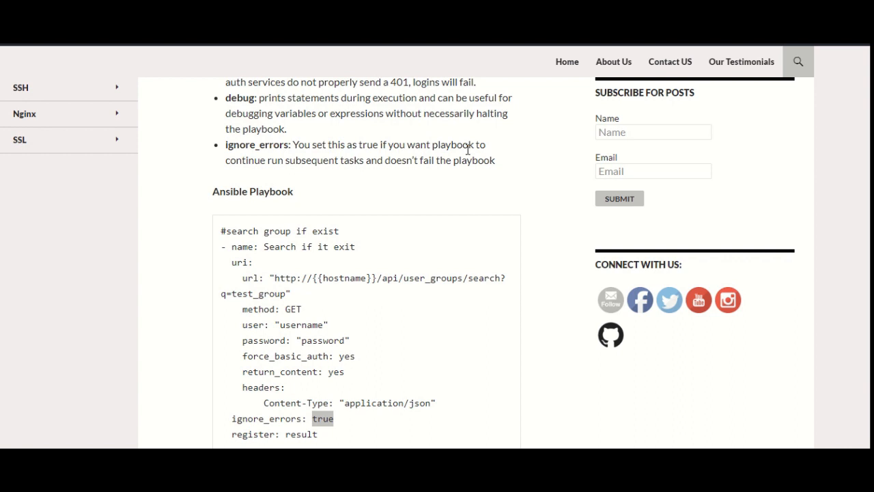
scroll("down", 3)
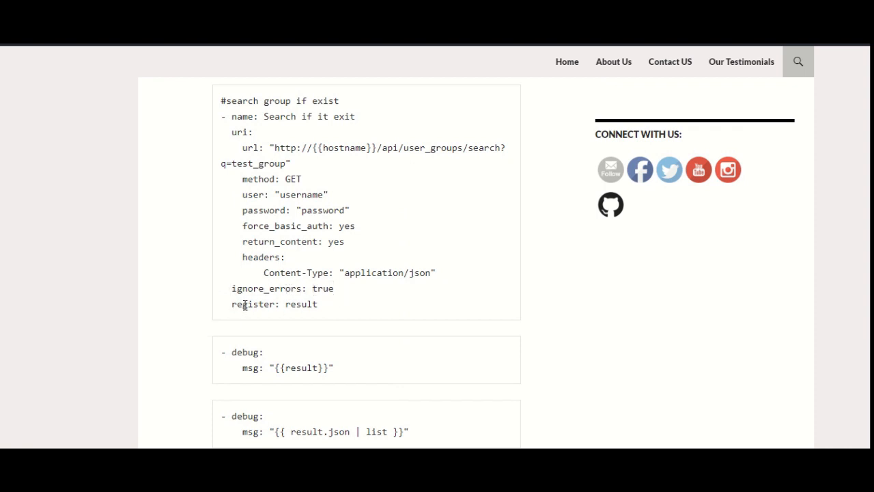
Reselect words in the search task, then bring the debug tasks and Sample JSON Output heading into view
double_click(252, 303)
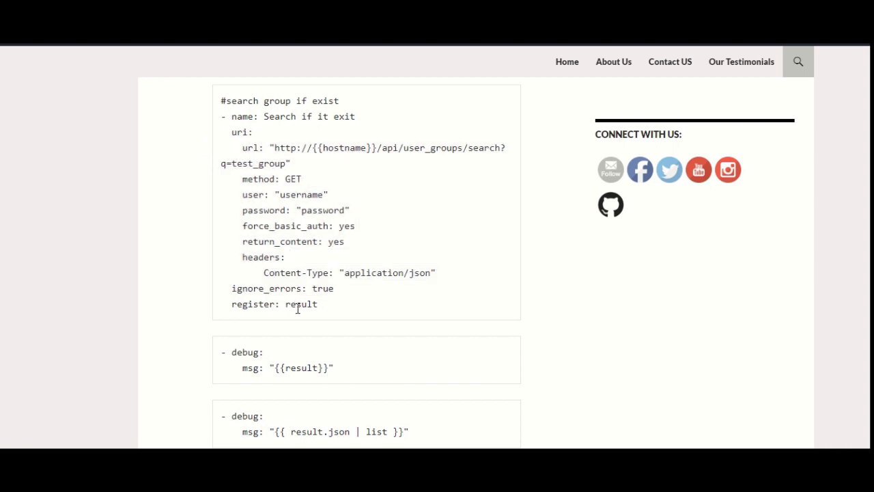
double_click(301, 303)
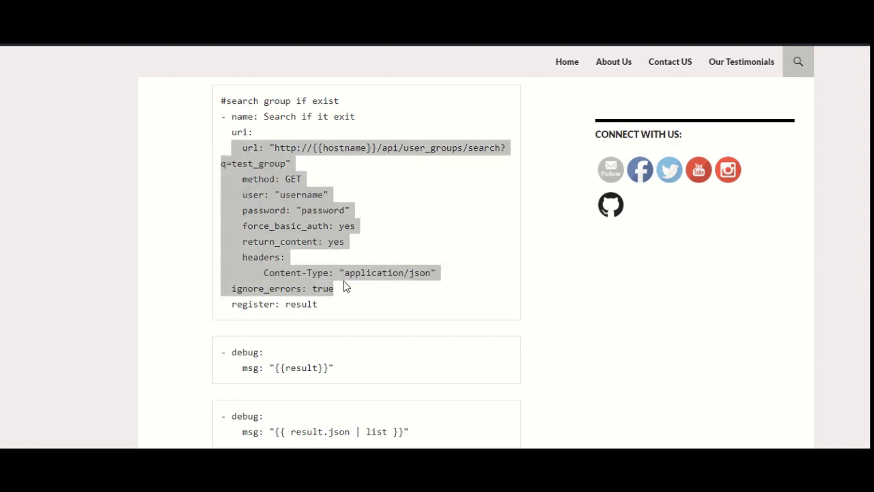
scroll("down", 3)
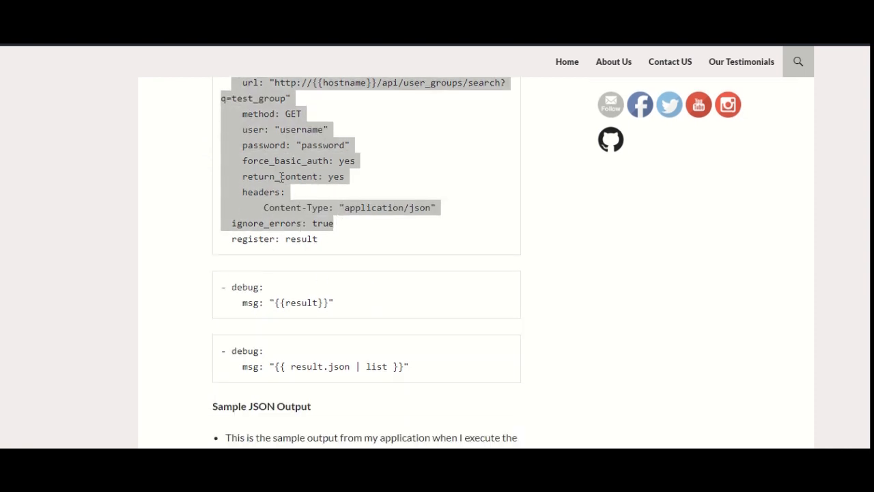
scroll("up", 3)
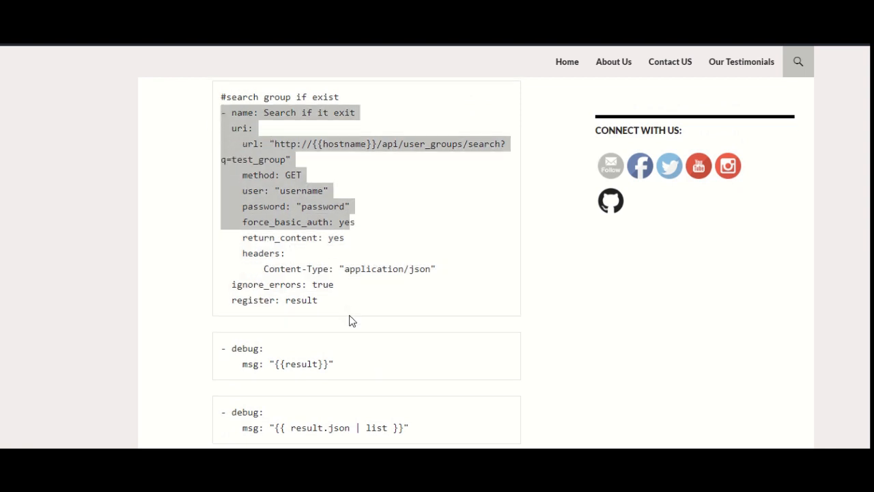
scroll("down", 3)
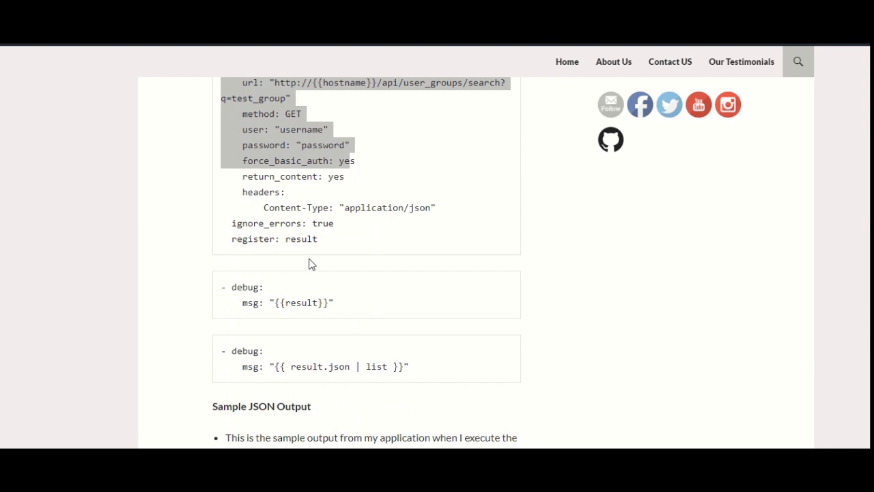
mouse_move(287, 273)
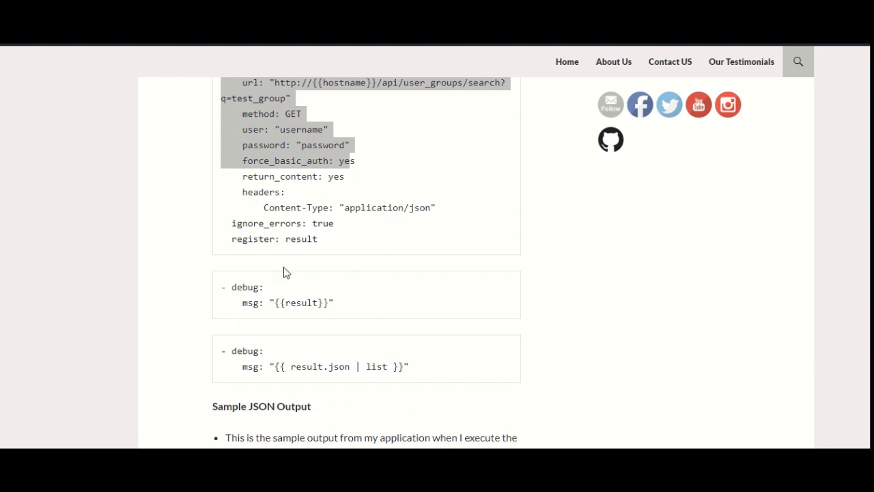
mouse_move(260, 286)
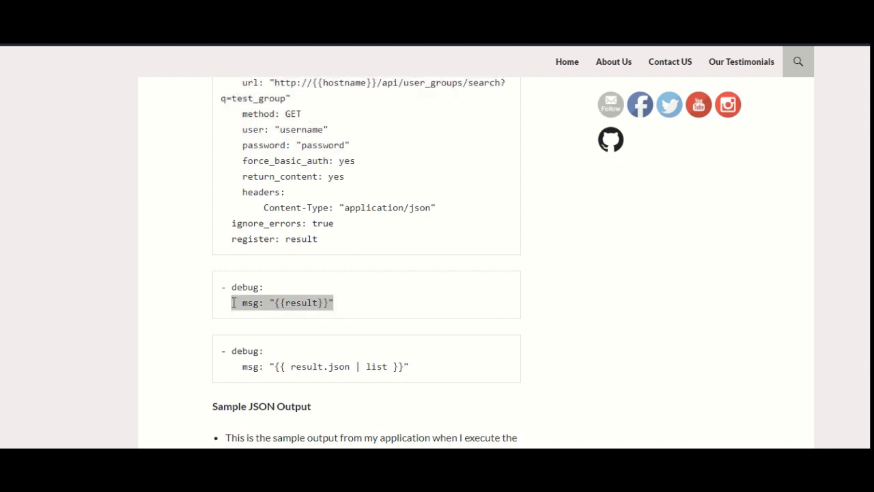
Scroll to the debug tasks printing result and result.json | list above the Sample JSON Output
scroll("down", 3)
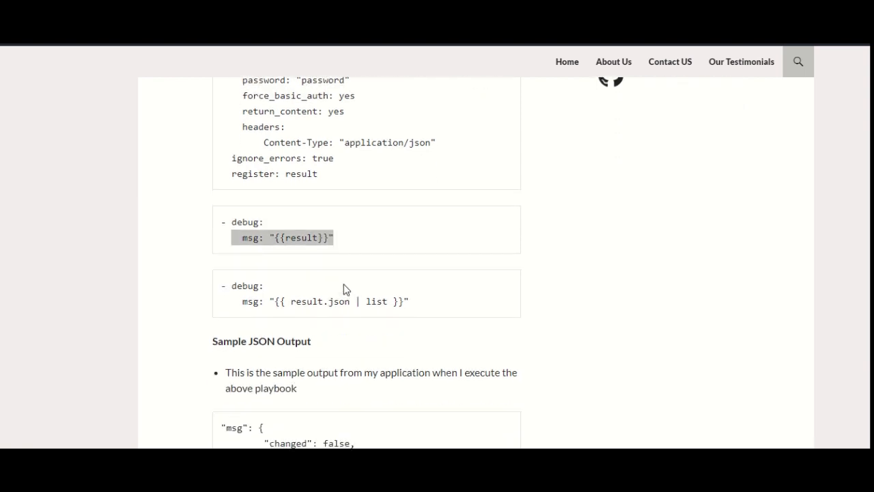
scroll("down", 3)
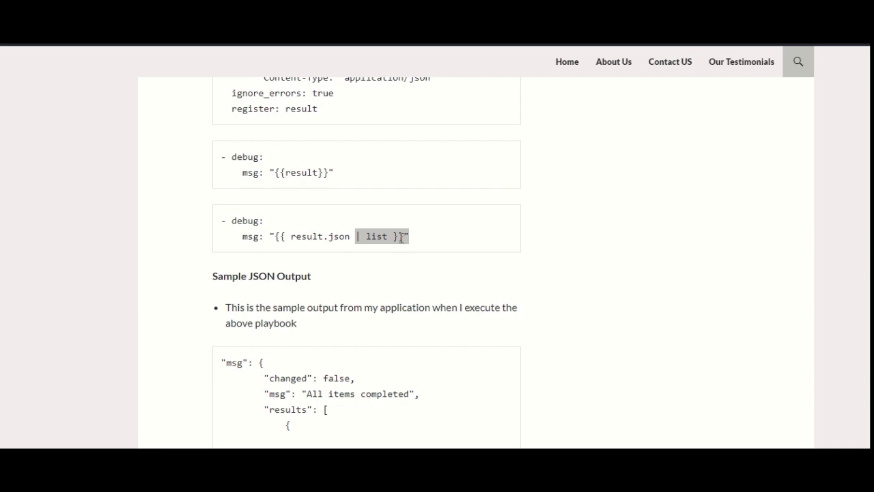
mouse_move(388, 235)
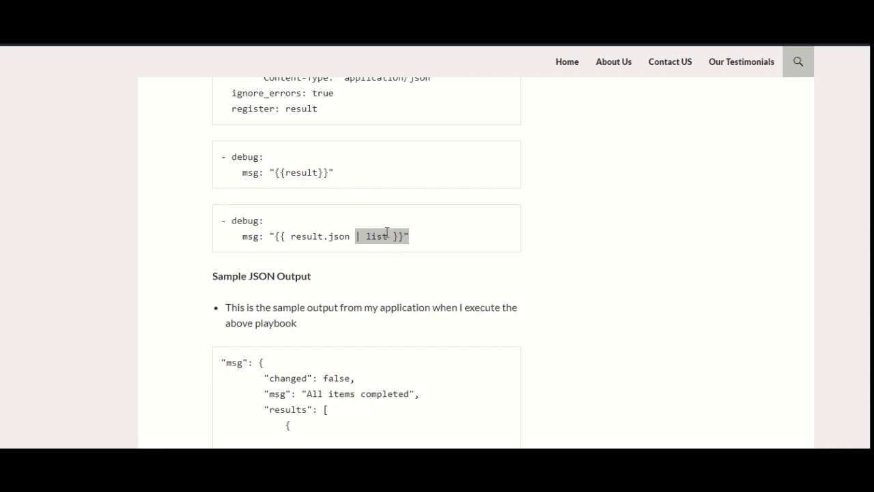
mouse_move(353, 231)
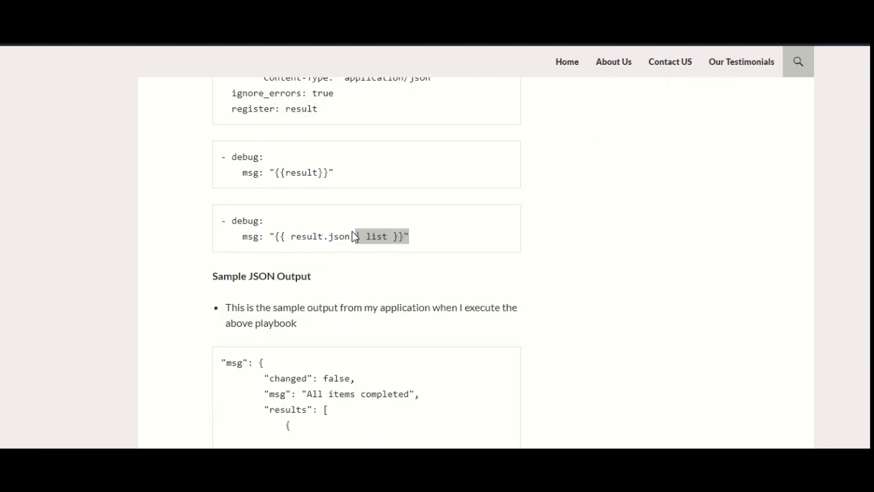
Highlight the paging and pageSize keys inside the sample JSON content string
scroll("down", 3)
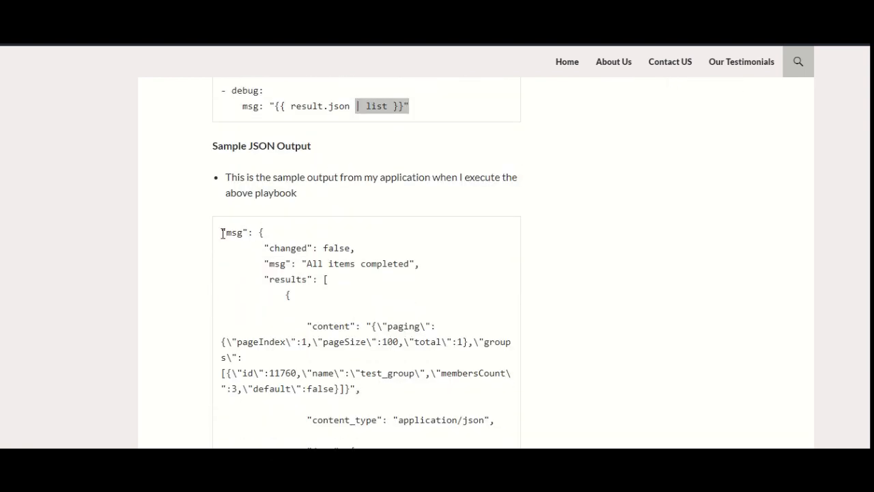
scroll("down", 3)
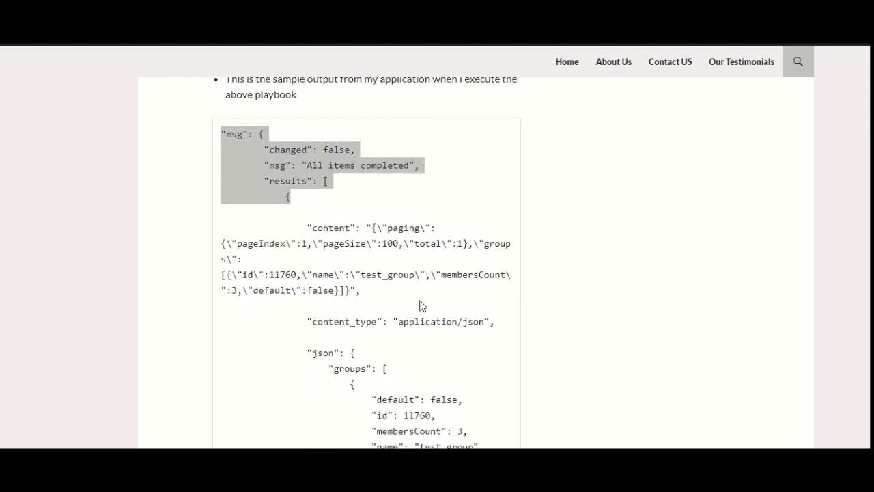
scroll("up", 3)
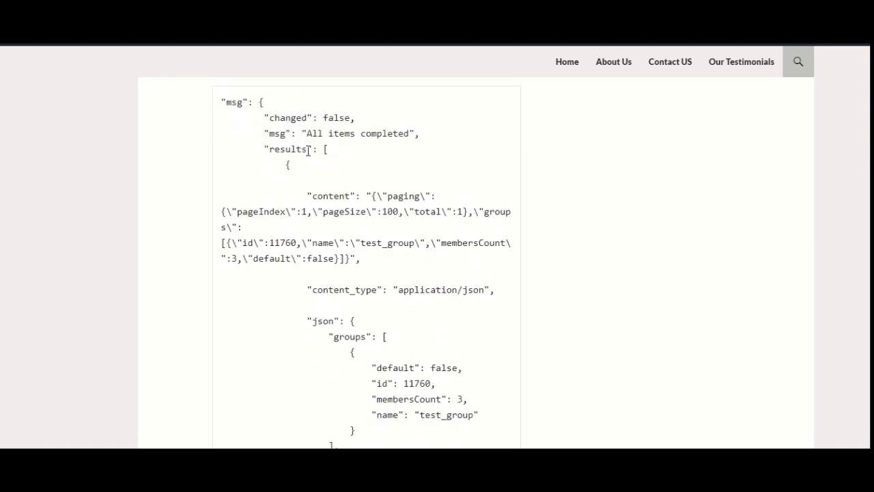
mouse_move(329, 196)
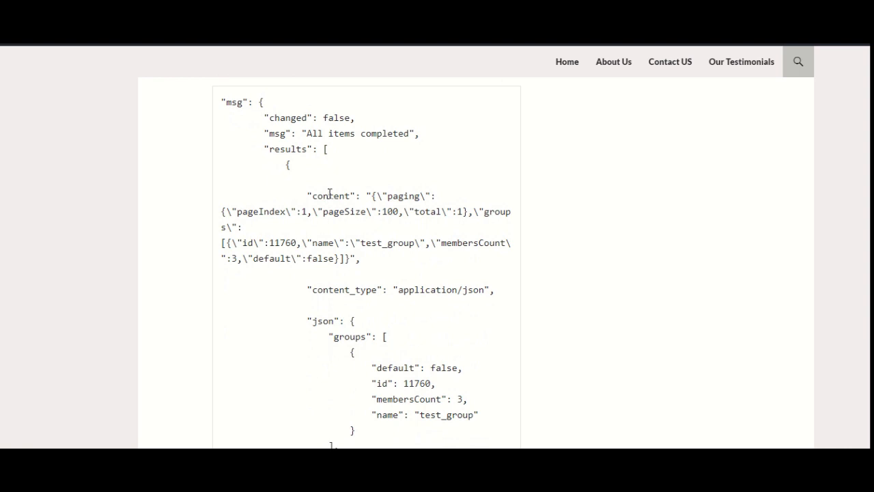
double_click(331, 197)
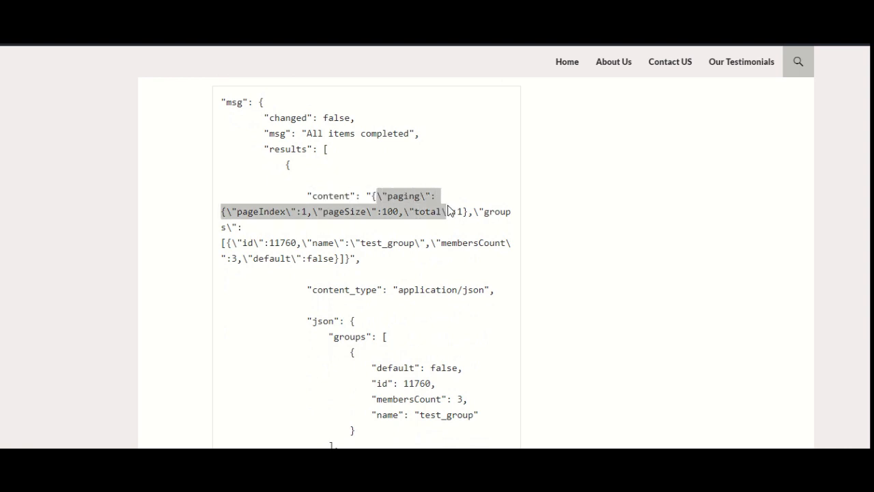
double_click(344, 210)
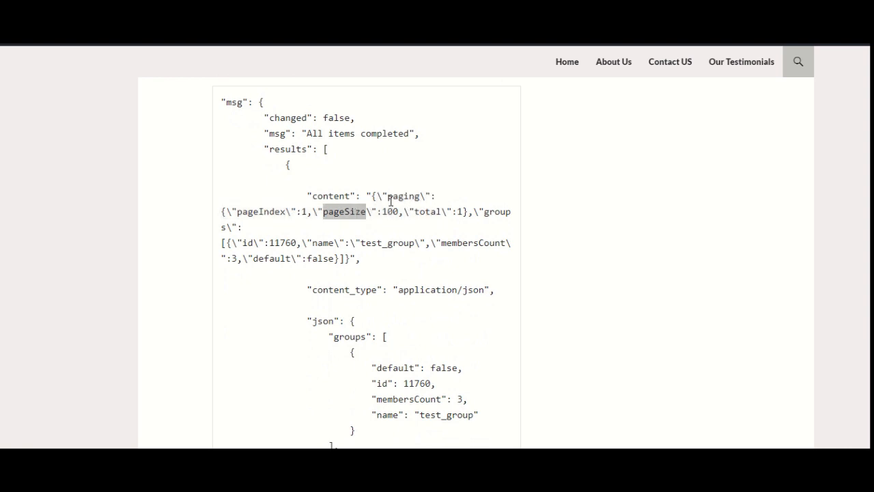
double_click(427, 210)
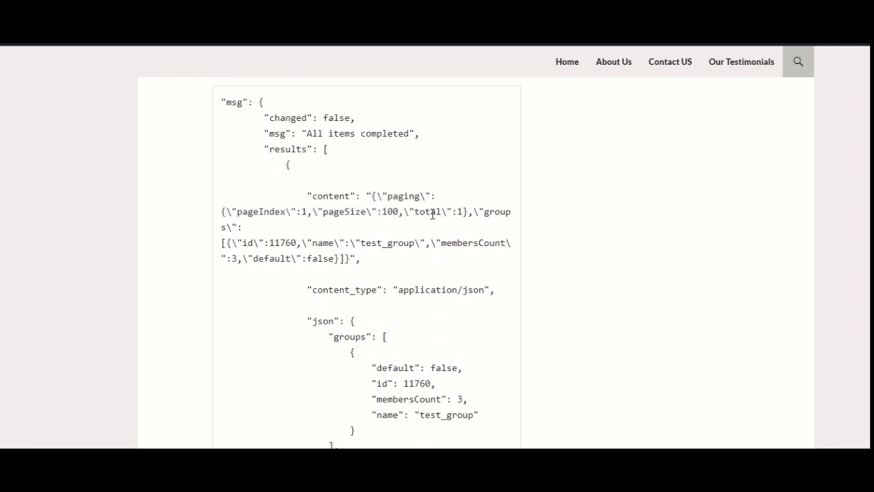
double_click(451, 210)
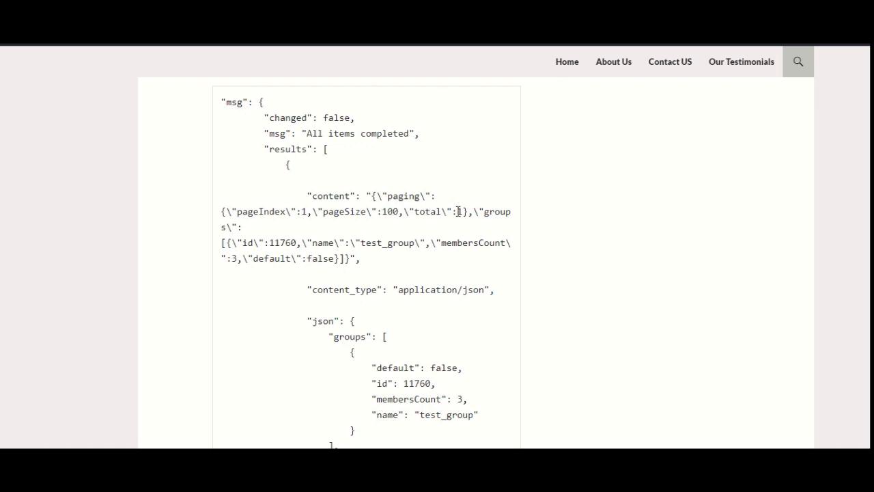
Reach the set_fact total_count example and highlight set_fact and the result.content expression
scroll("down", 3)
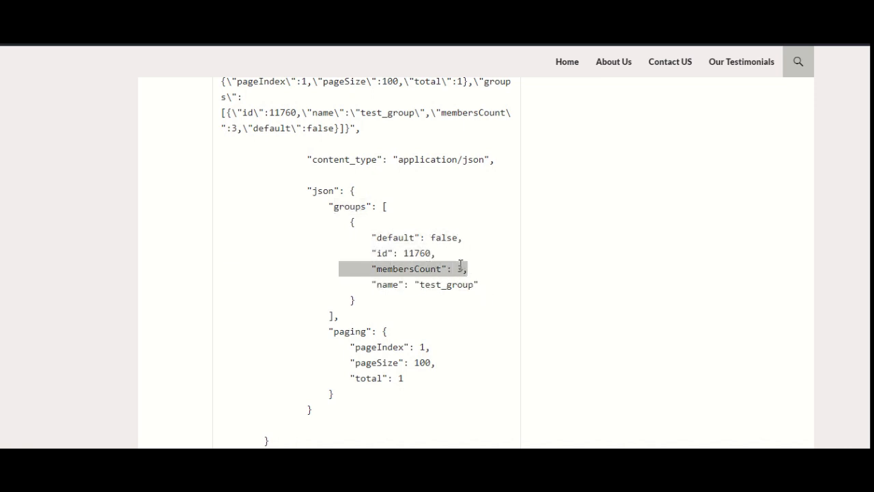
scroll("down", 3)
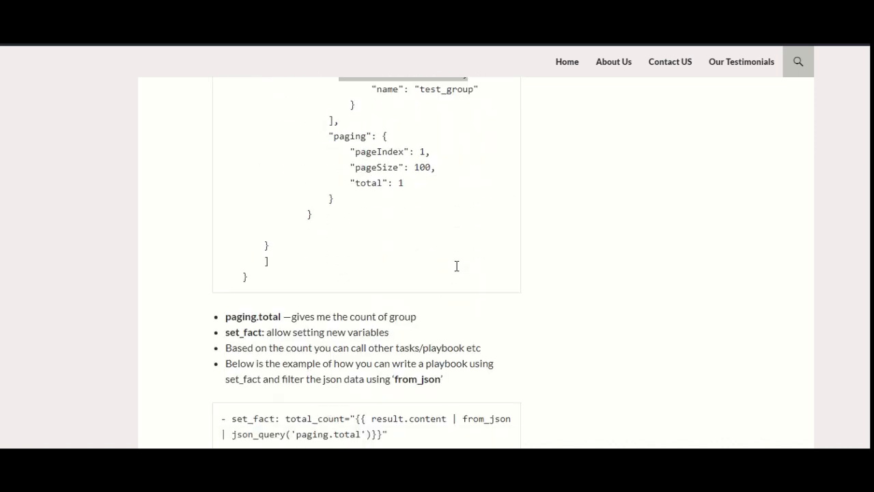
mouse_move(463, 272)
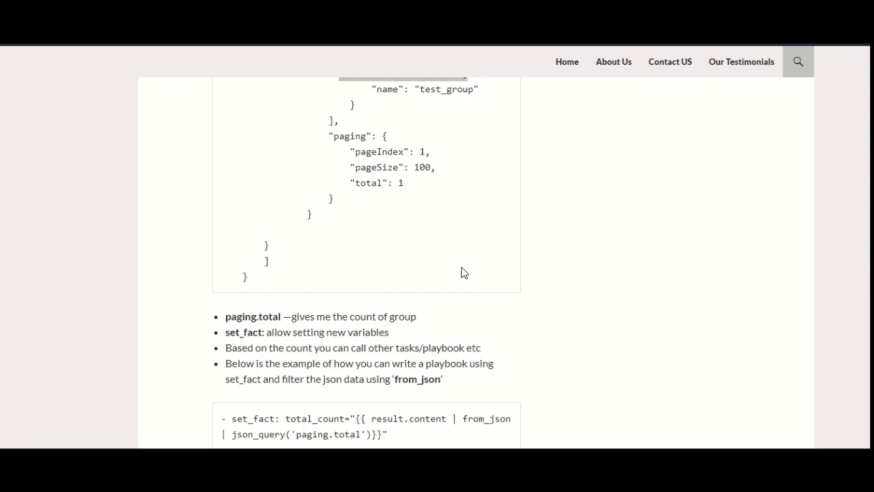
scroll("down", 3)
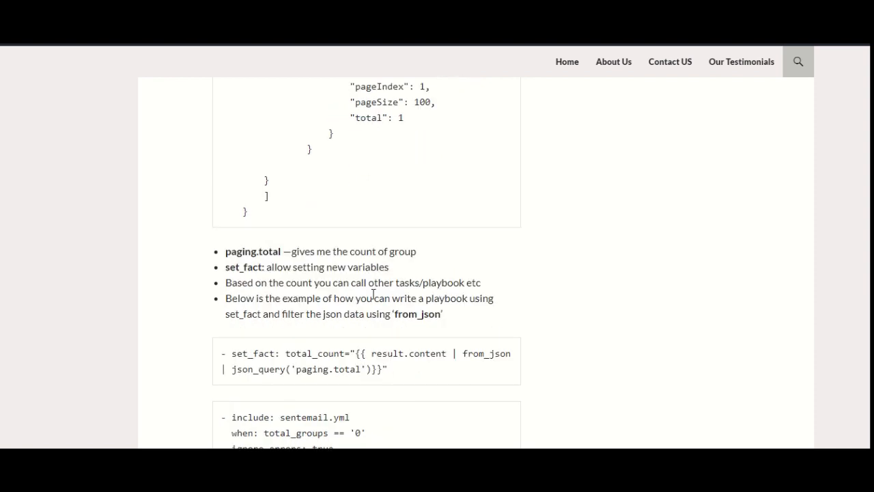
double_click(262, 353)
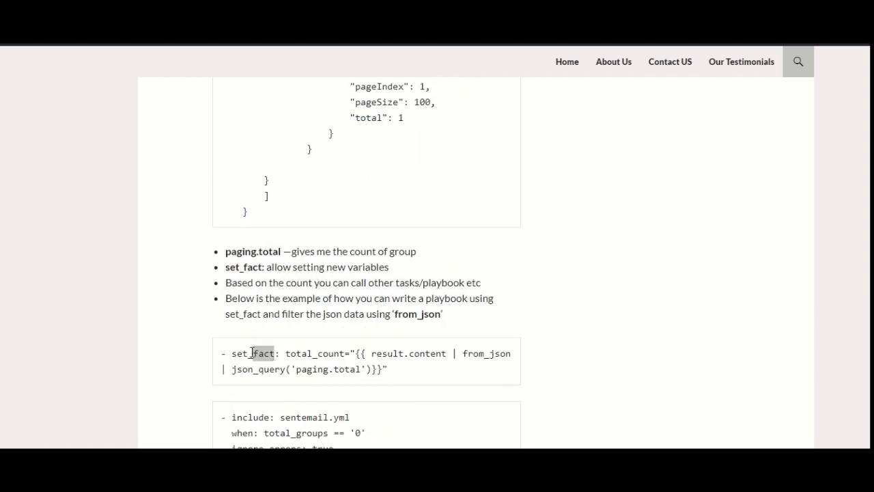
double_click(253, 353)
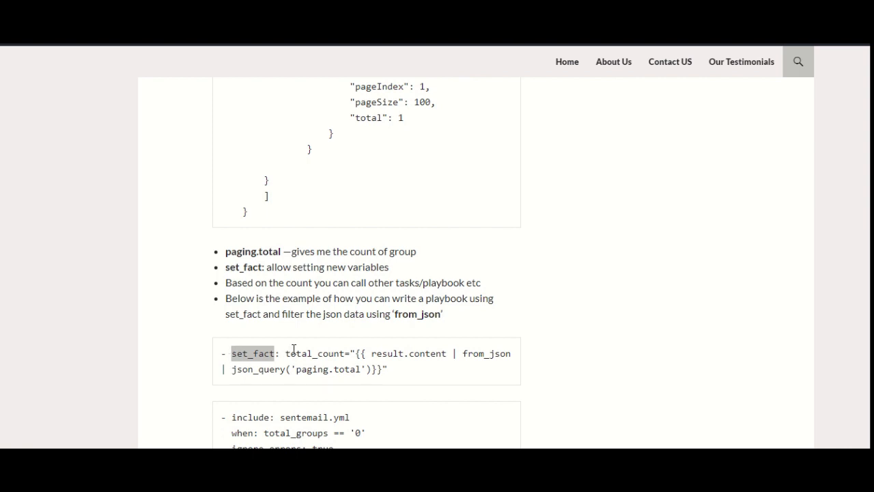
double_click(314, 353)
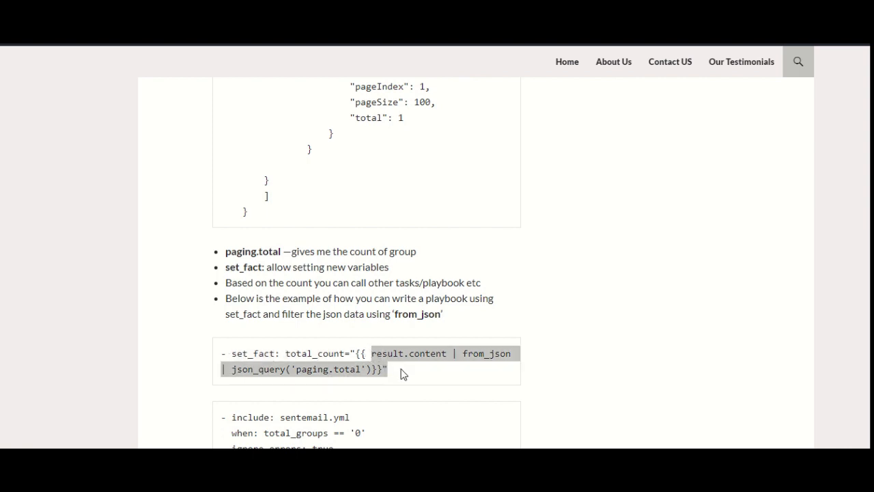
mouse_move(403, 369)
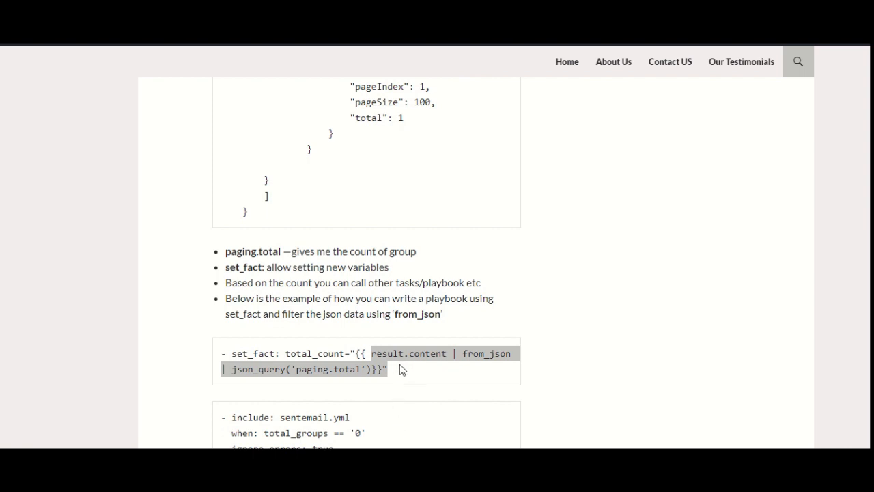
Compare the content key in the sample output with result.content and the from_json filter in the task
scroll("up", 3)
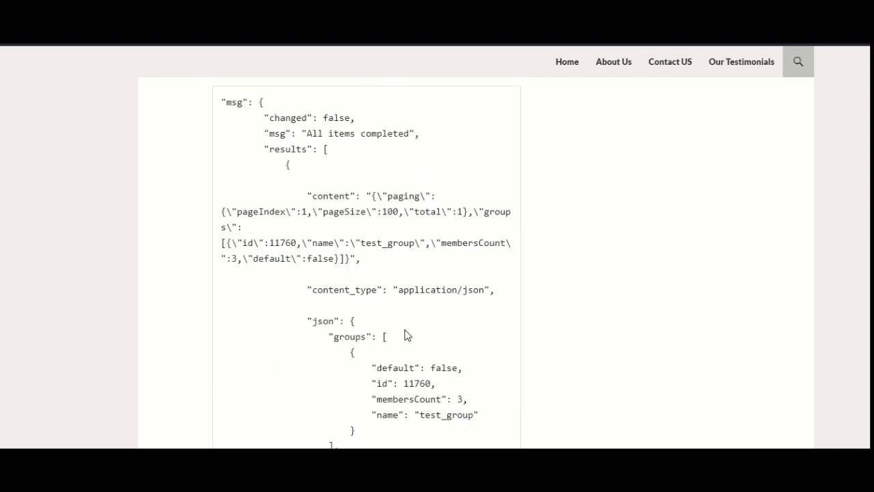
double_click(331, 196)
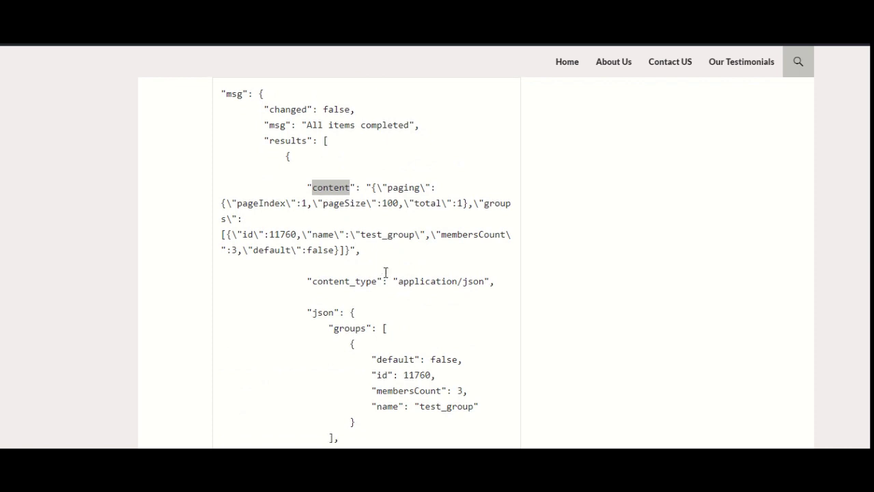
scroll("down", 3)
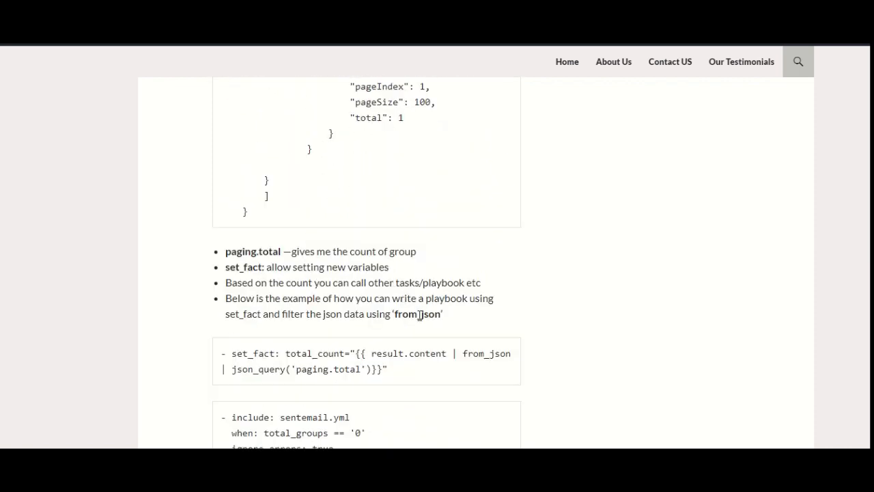
double_click(426, 352)
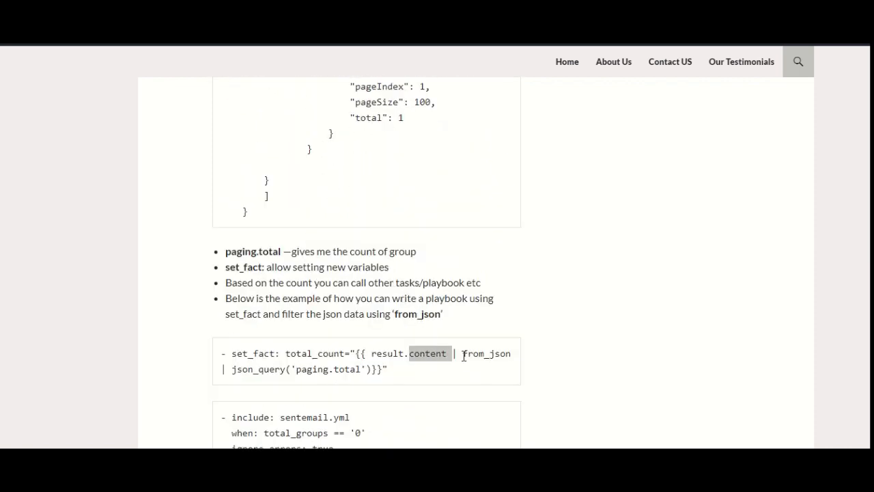
double_click(486, 353)
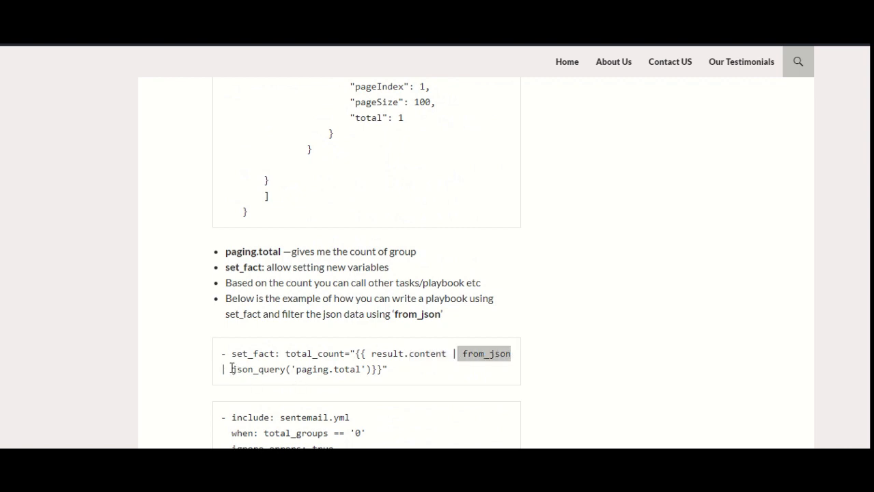
Select the from_json | json_query('paging.total') filter expression in the total_count example
scroll("up", 3)
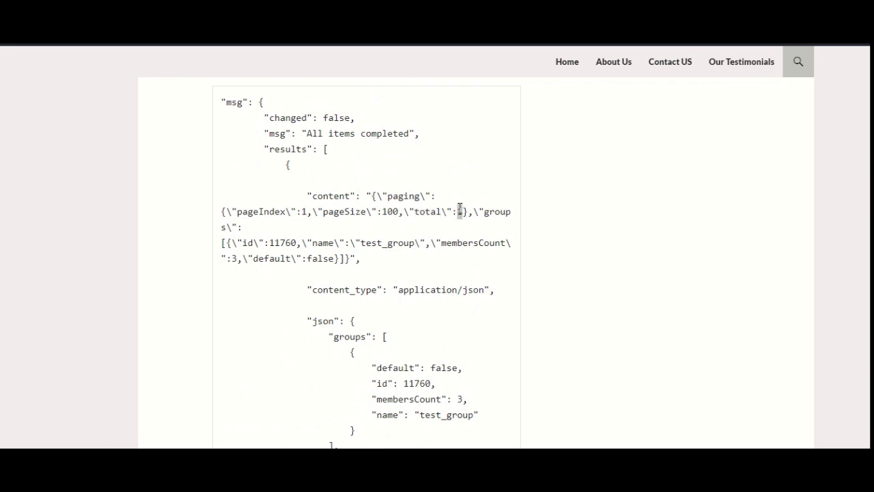
scroll("down", 3)
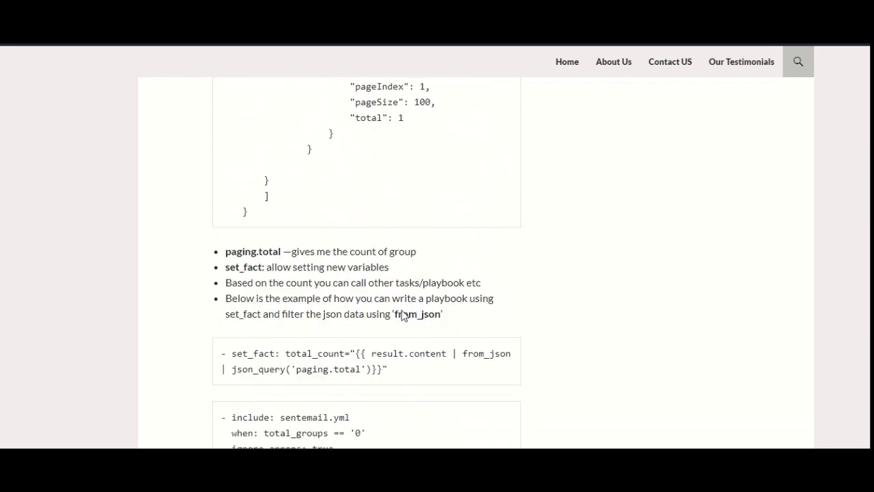
left_click_drag(369, 352, 385, 369)
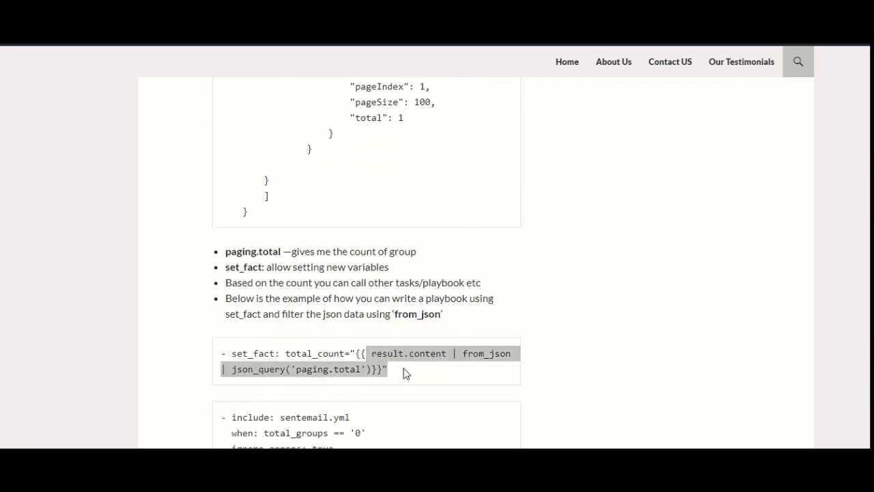
scroll("down", 3)
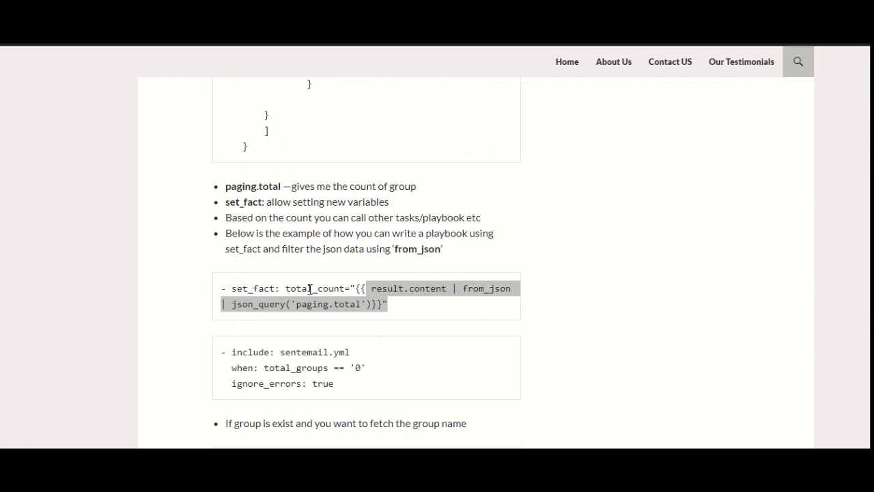
Highlight total in the paging.total query, then scroll to the group_name example and congratulations note
scroll("down", 3)
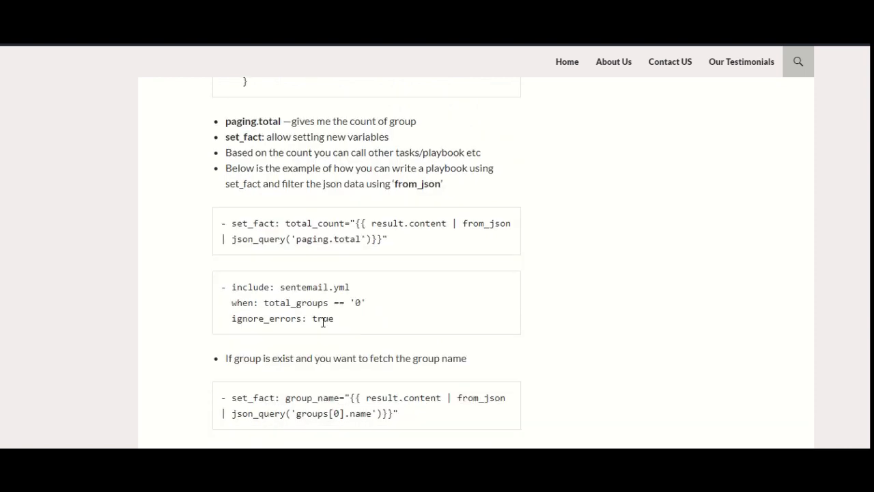
double_click(289, 287)
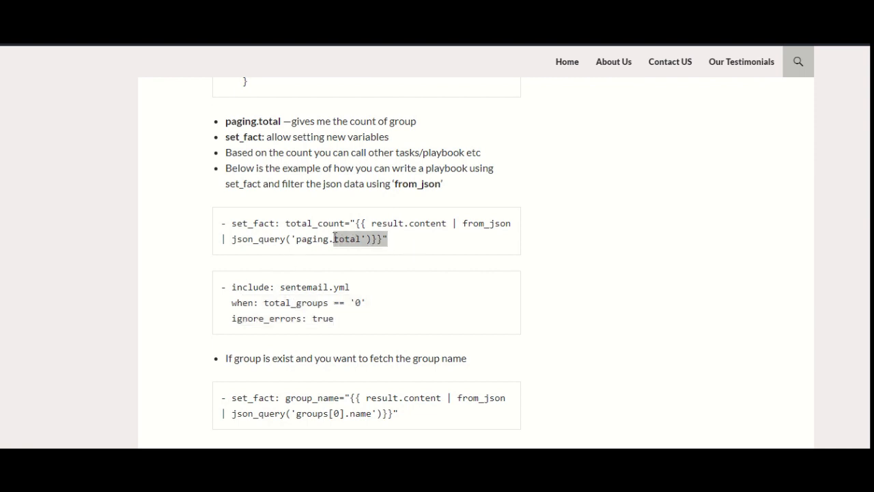
scroll("down", 3)
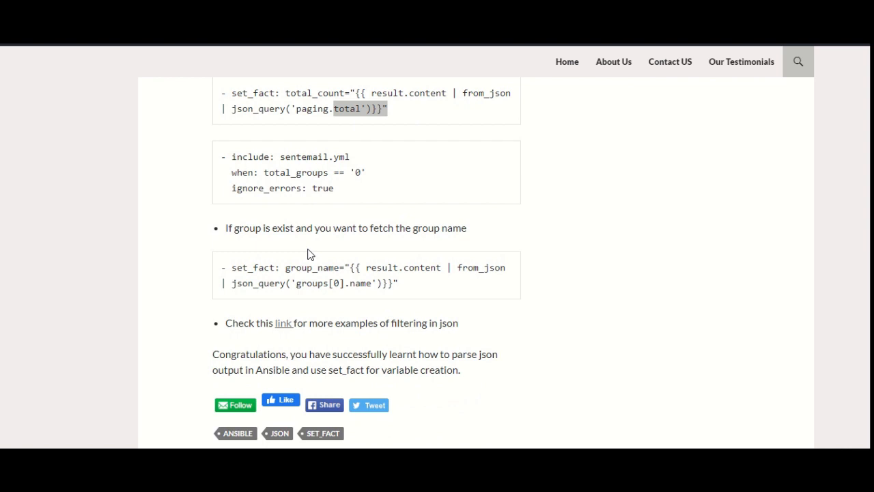
mouse_move(327, 254)
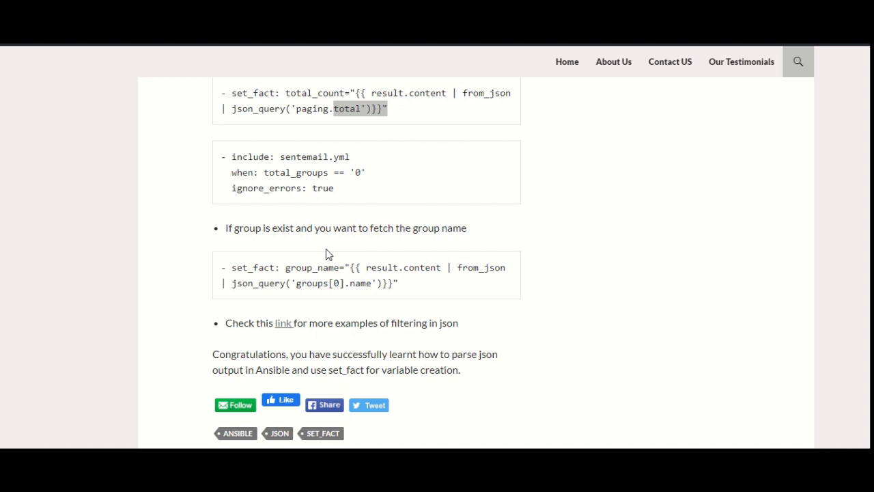
mouse_move(424, 313)
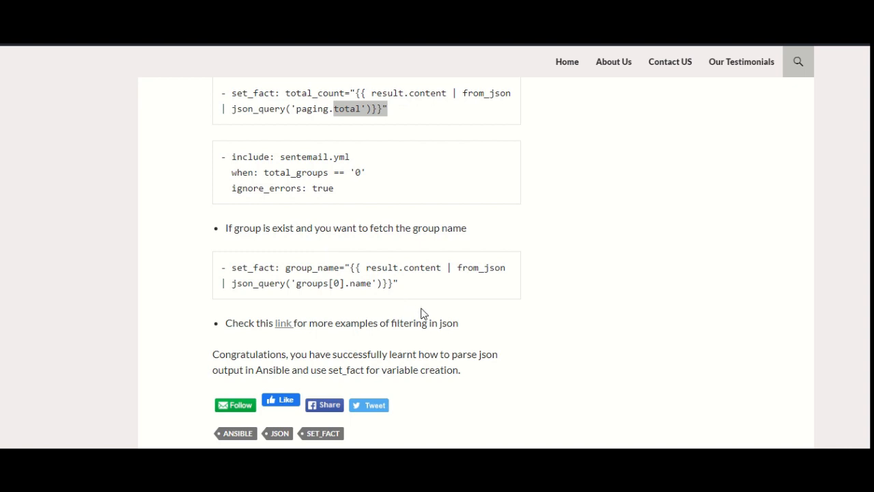
mouse_move(413, 305)
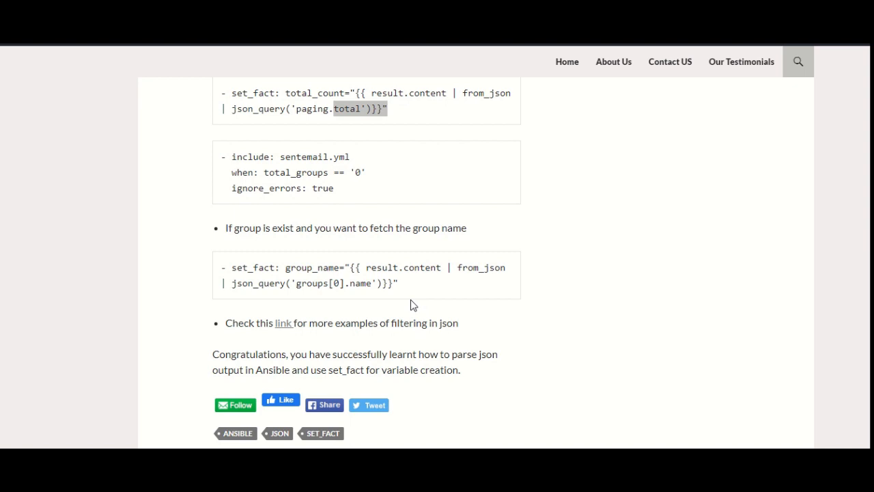
mouse_move(403, 303)
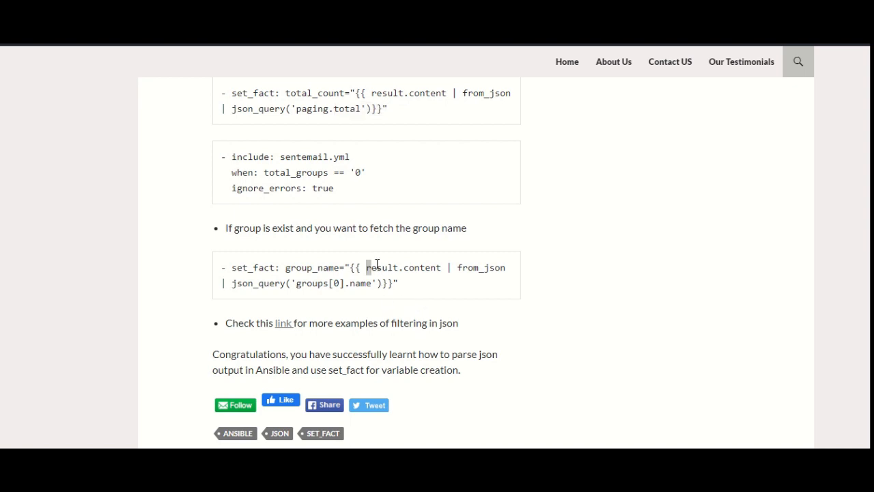
double_click(470, 266)
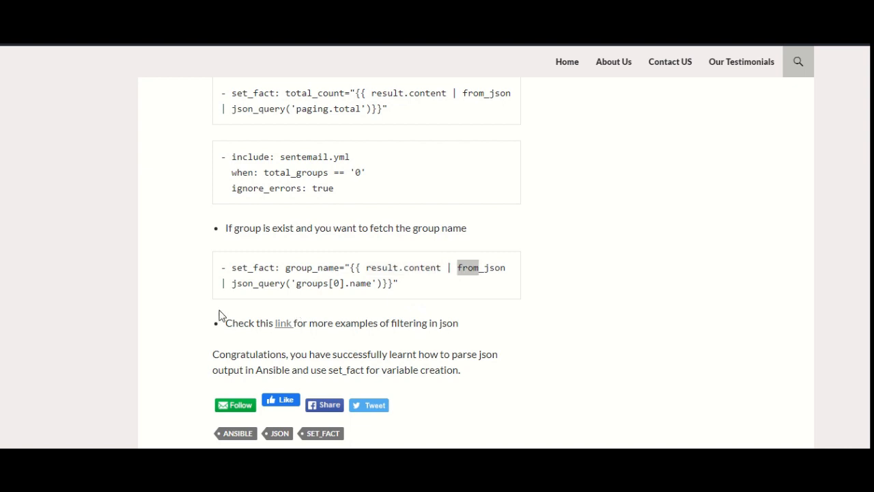
double_click(257, 283)
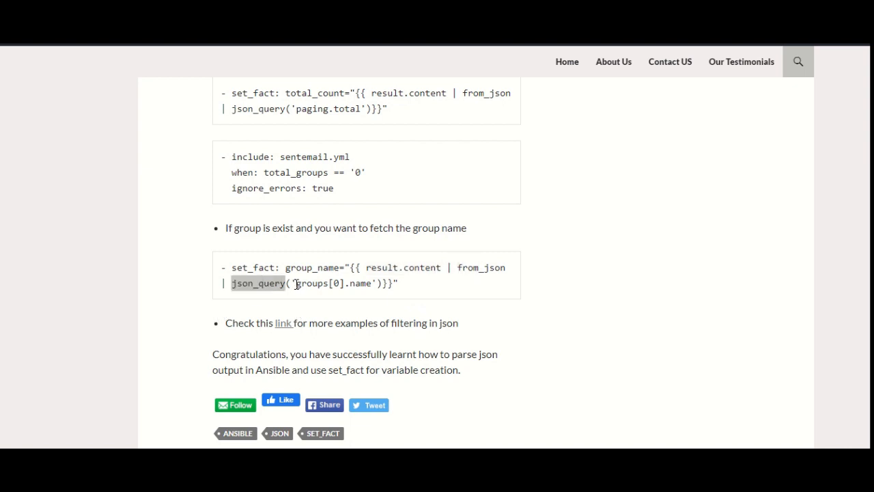
scroll("up", 3)
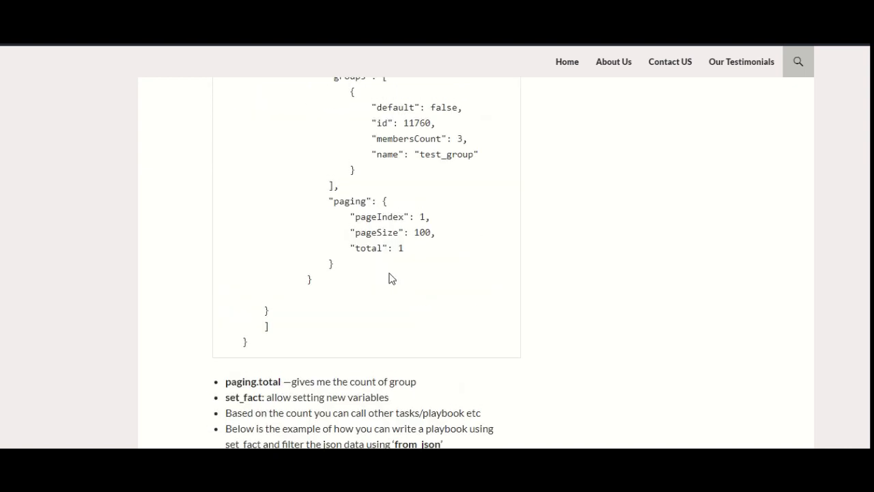
scroll("up", 3)
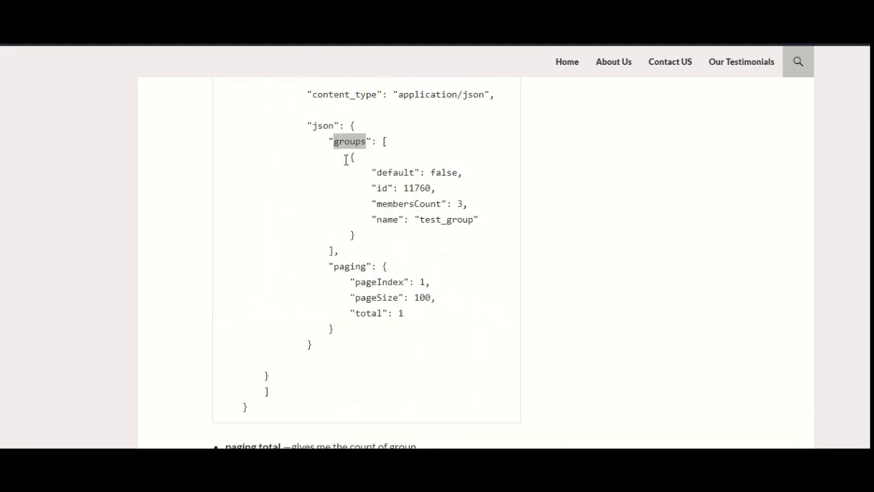
scroll("down", 3)
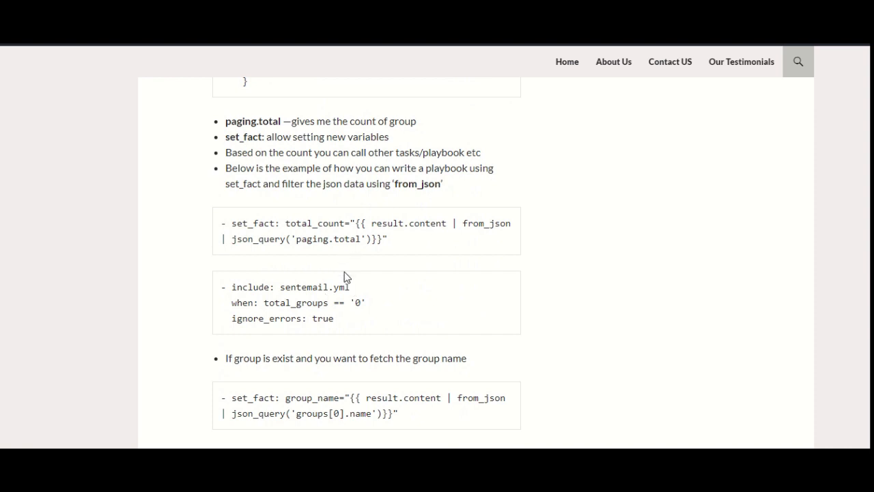
scroll("down", 3)
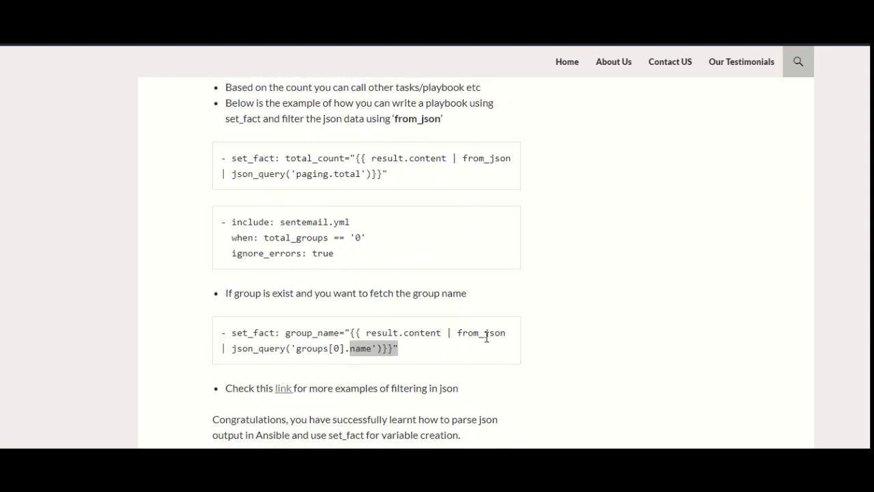
scroll("down", 3)
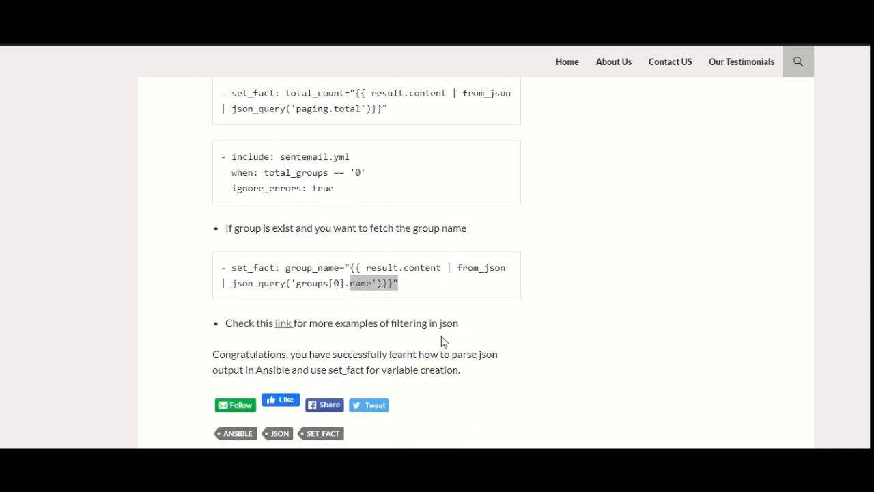
mouse_move(429, 350)
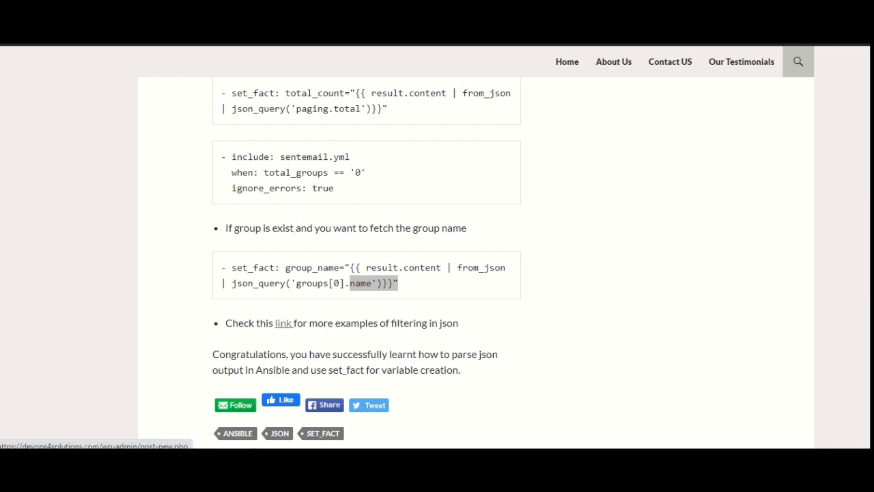
Follow the article's link to the Ansible filters docs and scroll through the to_json/from_json formatting filters
left_click(284, 323)
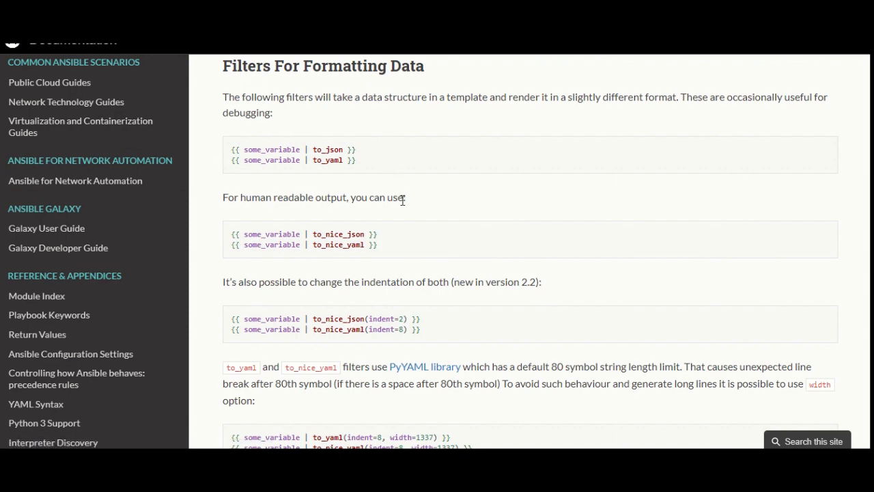
scroll("down", 3)
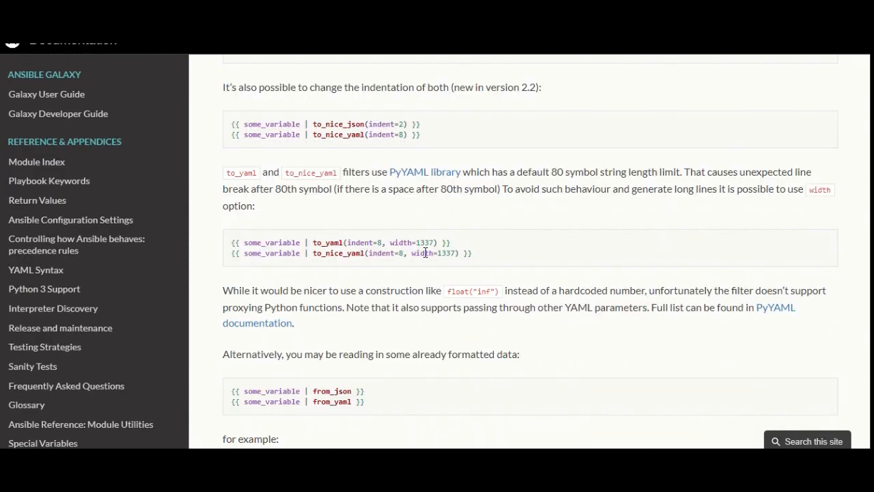
scroll("down", 3)
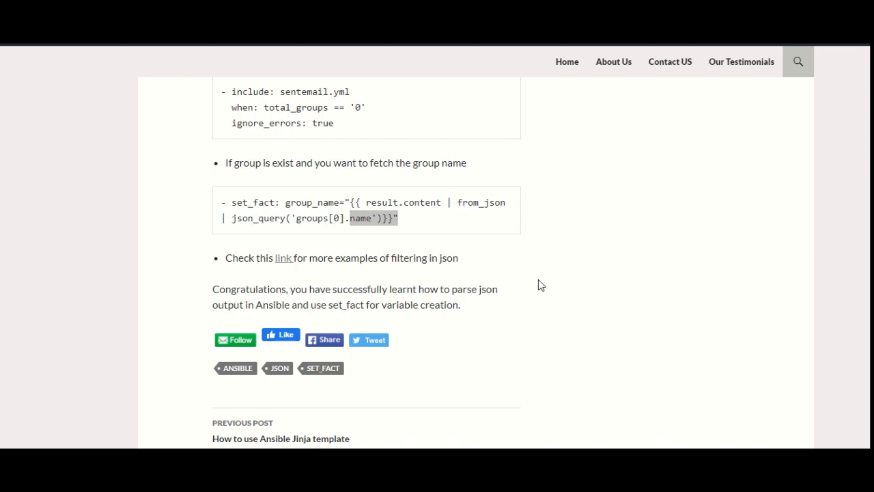
mouse_move(545, 300)
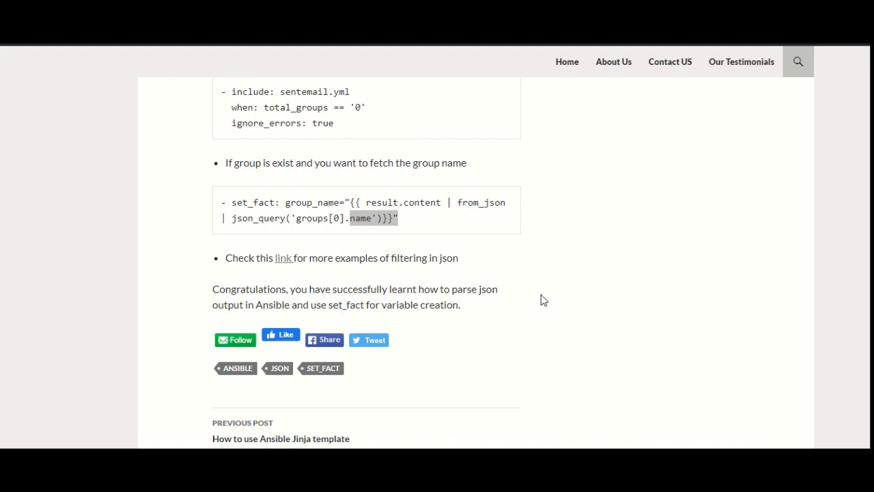